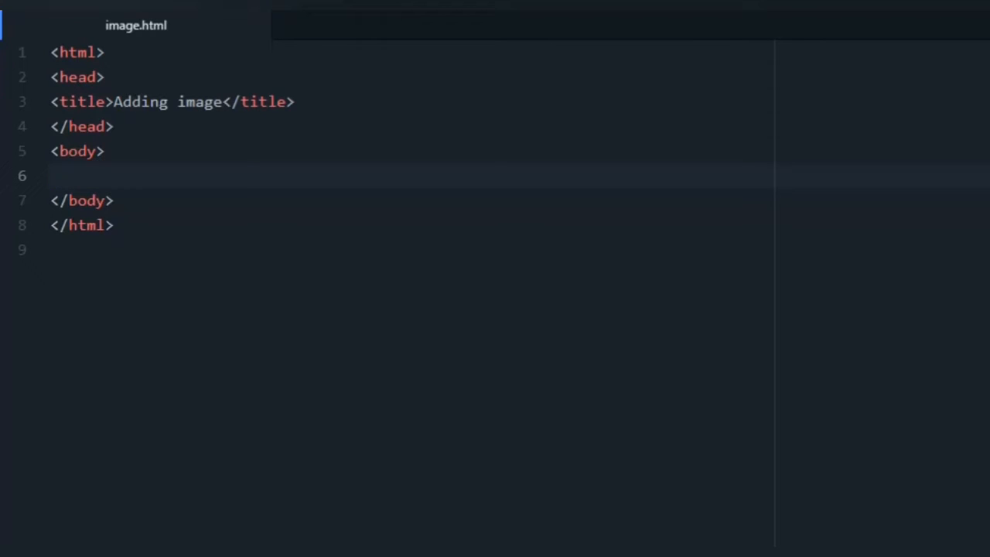
- Add <img src="sea.png"> on line 6 and begin an alt attribute
text(<img)
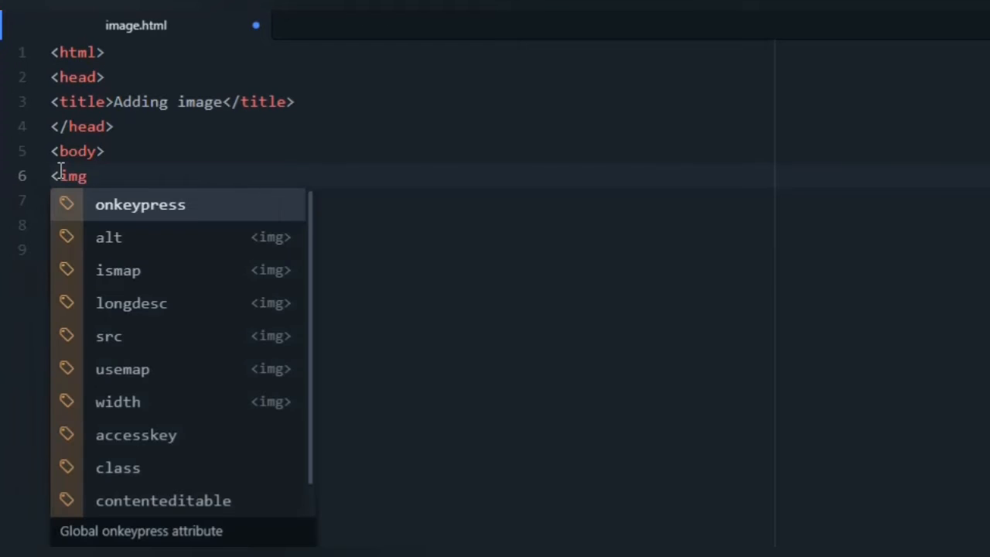
text(src="sea.png">)
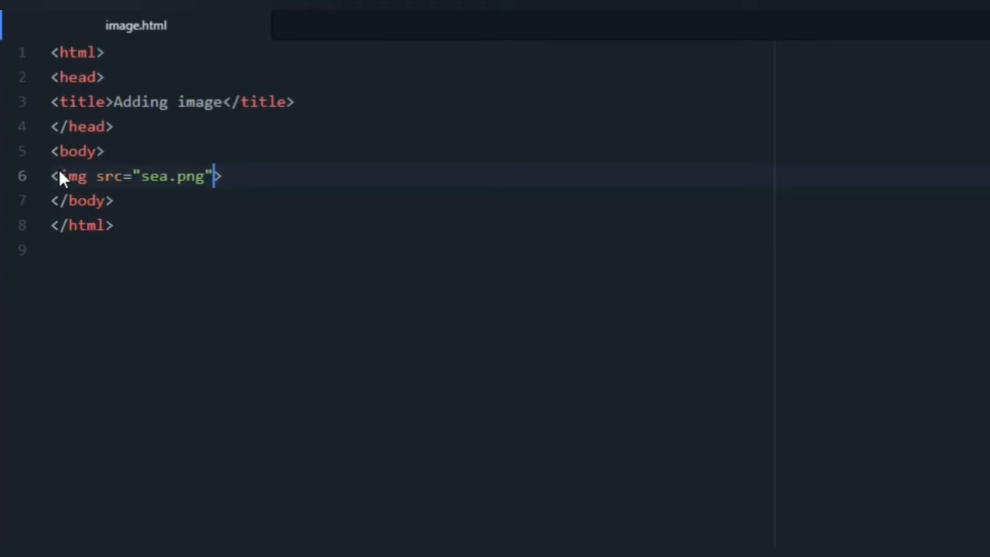
text(alt =)
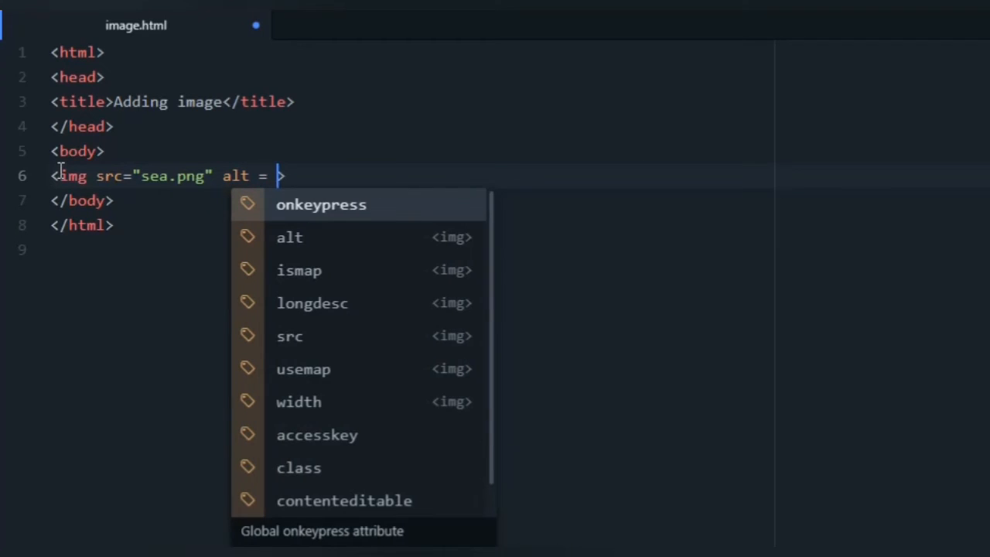
- Set the img alt value to "Sea sunset image" and save via the File menu
text("")
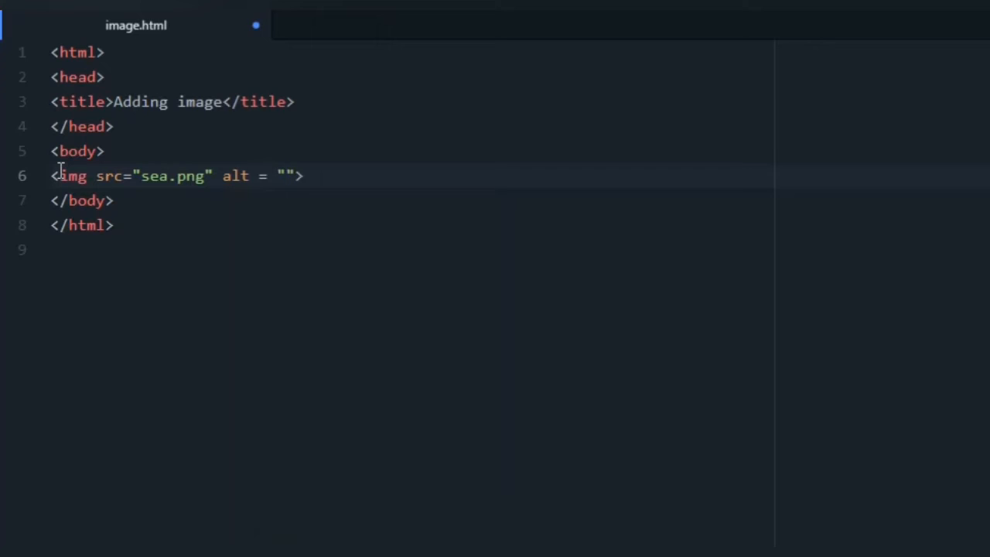
text(Sea s)
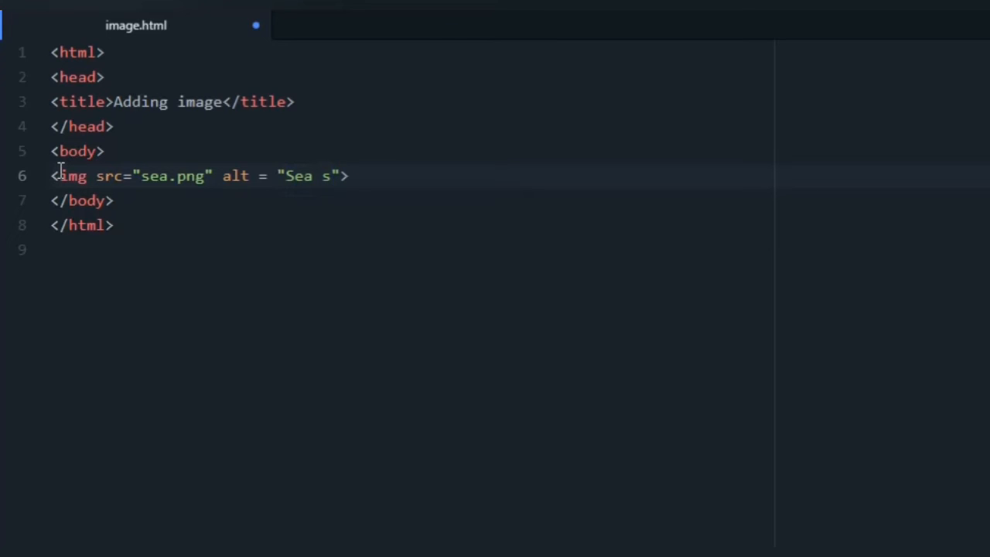
text(unset)
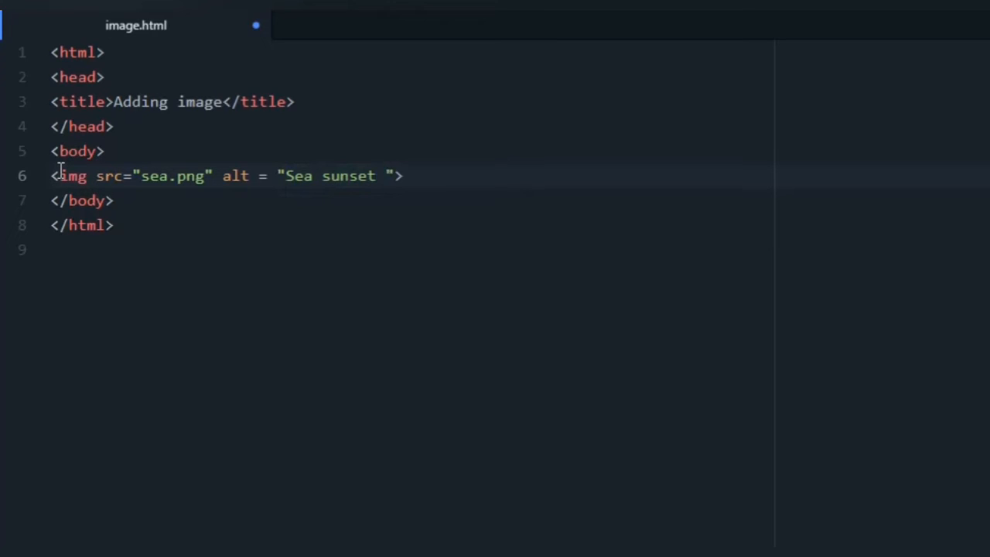
text(image)
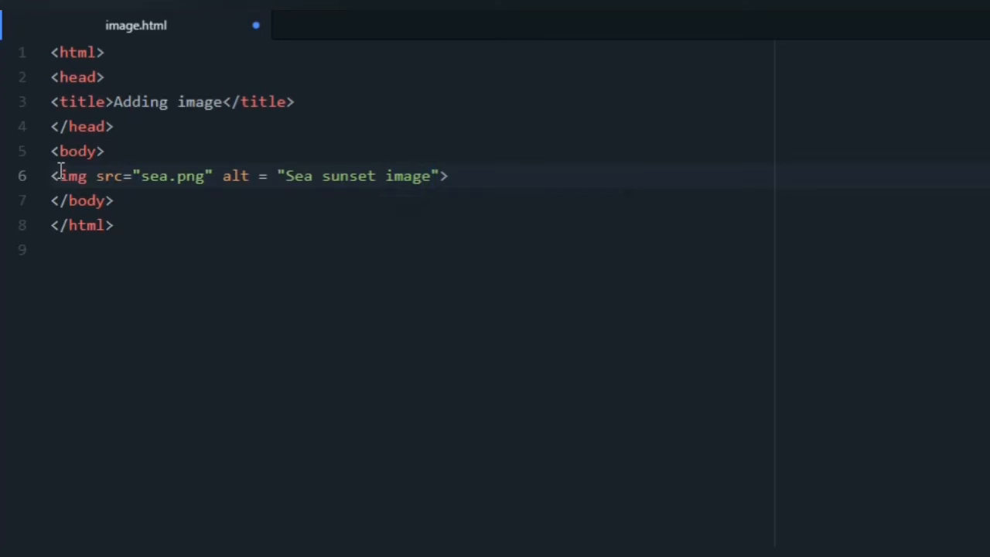
click(441, 175)
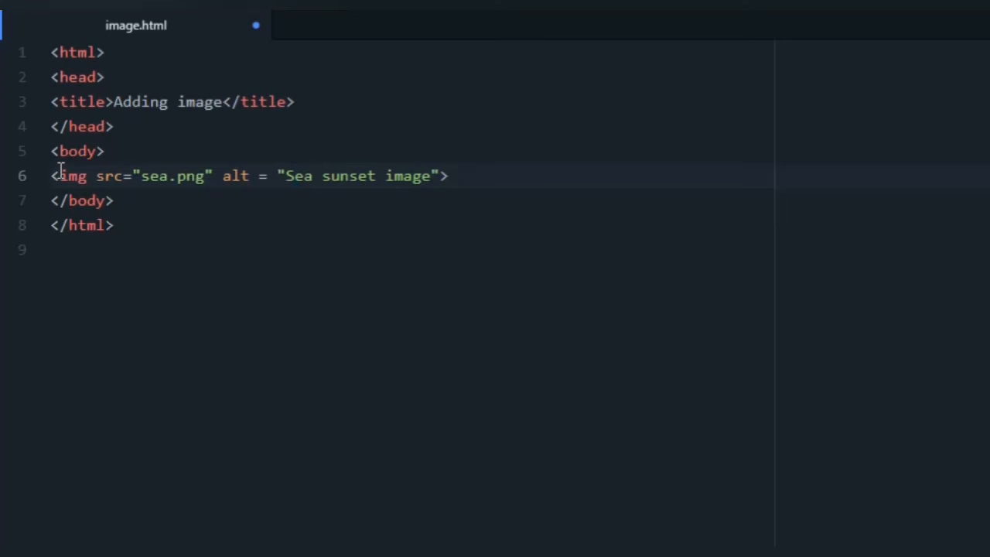
click(295, 175)
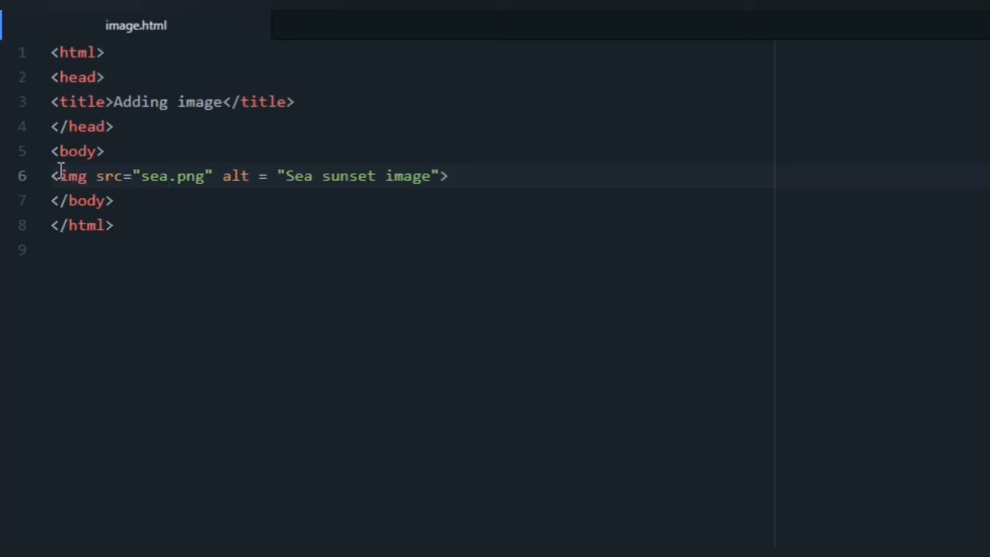
- Change the src to sea_sunset.png, save, and switch to the browser
text(_)
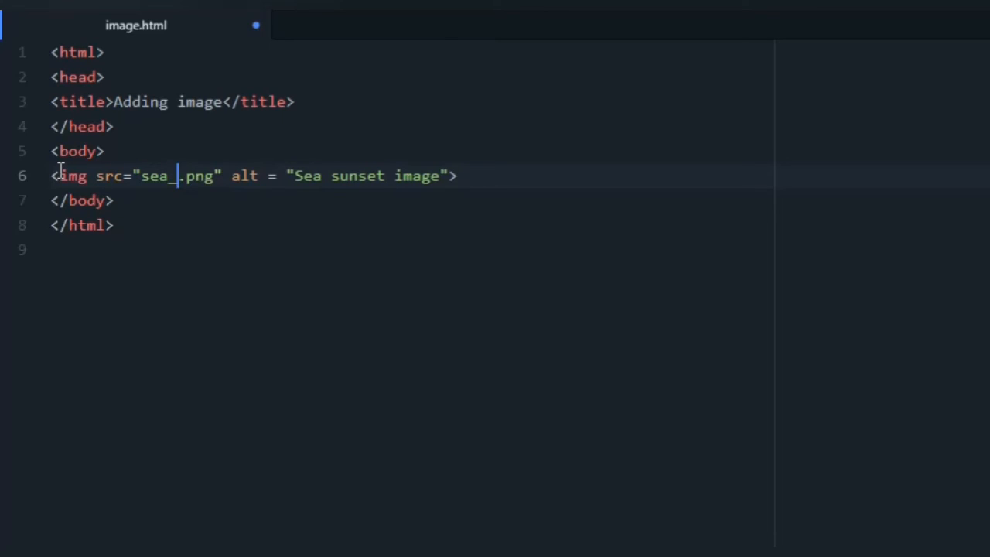
text(sunset)
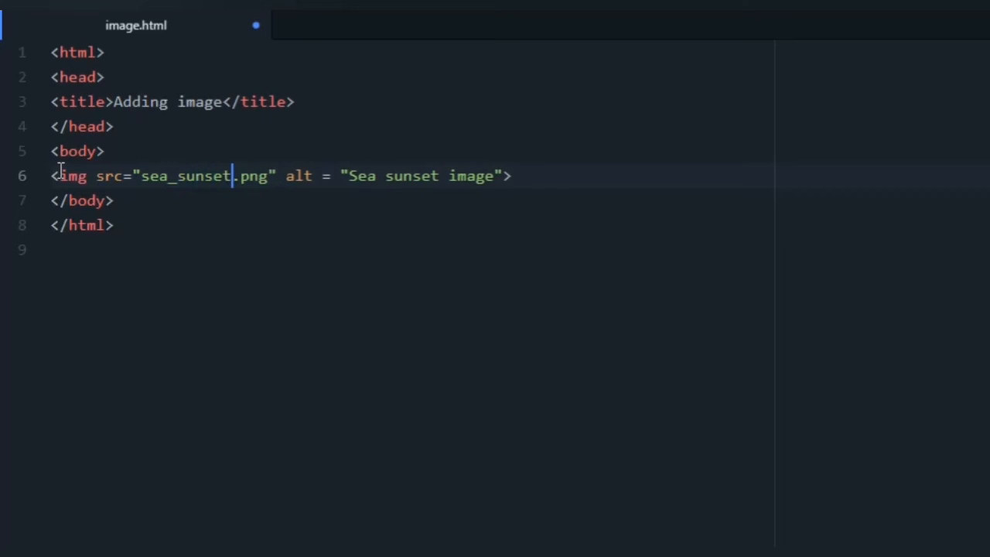
key(ctrl+s)
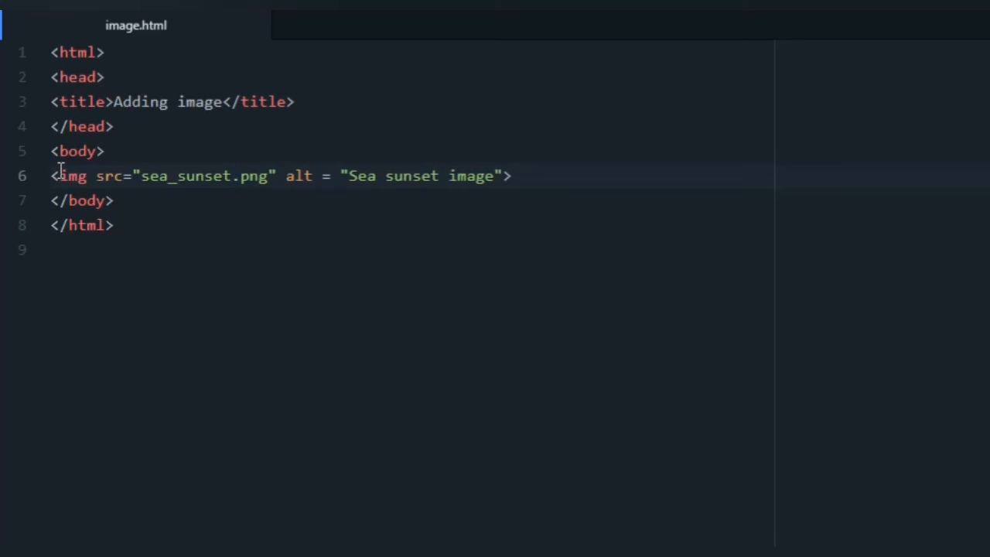
click(234, 175)
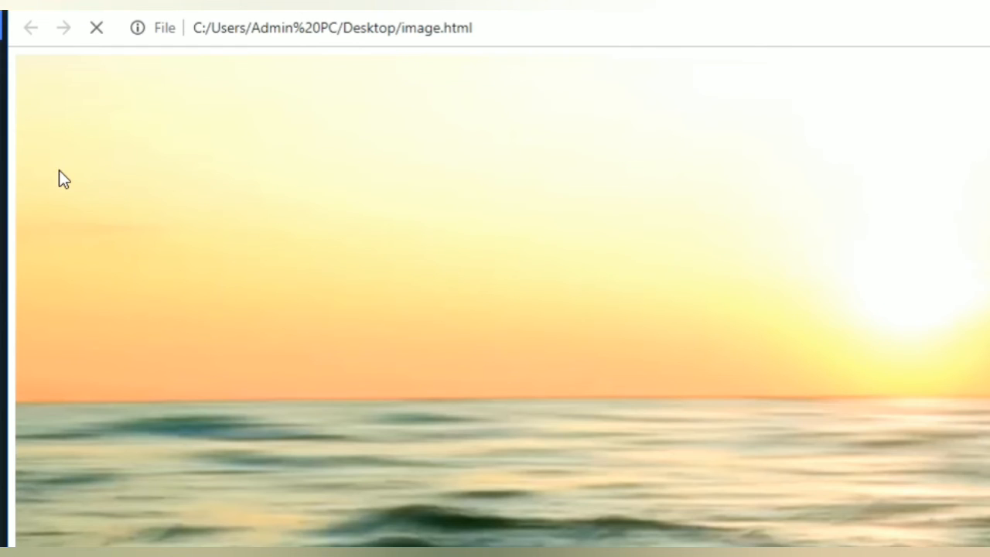
- Reload image.html in Chrome to view the sea sunset picture
click(96, 28)
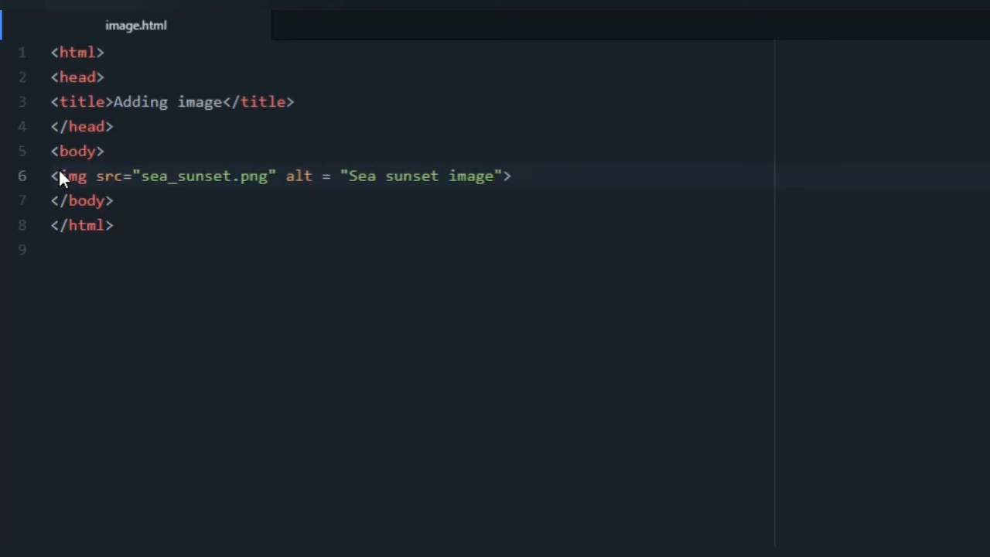
click(232, 176)
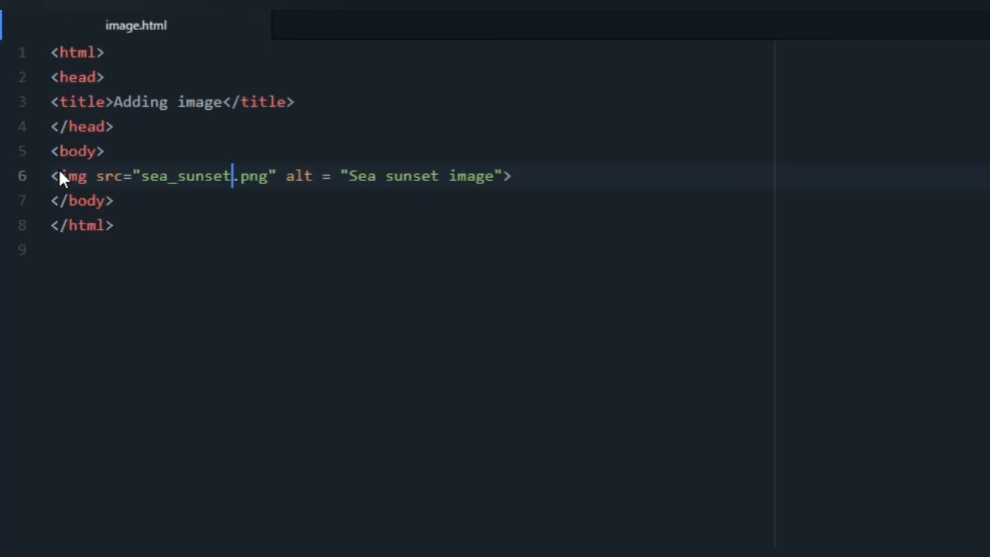